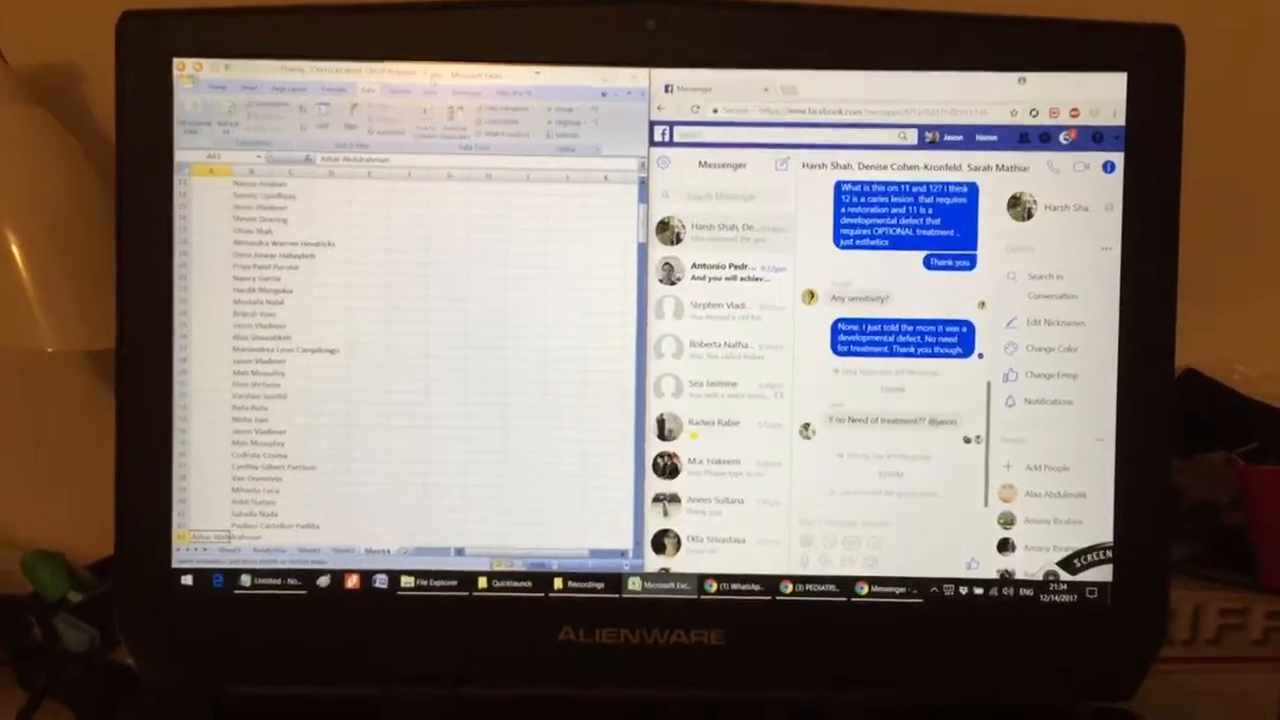
click(1047, 467)
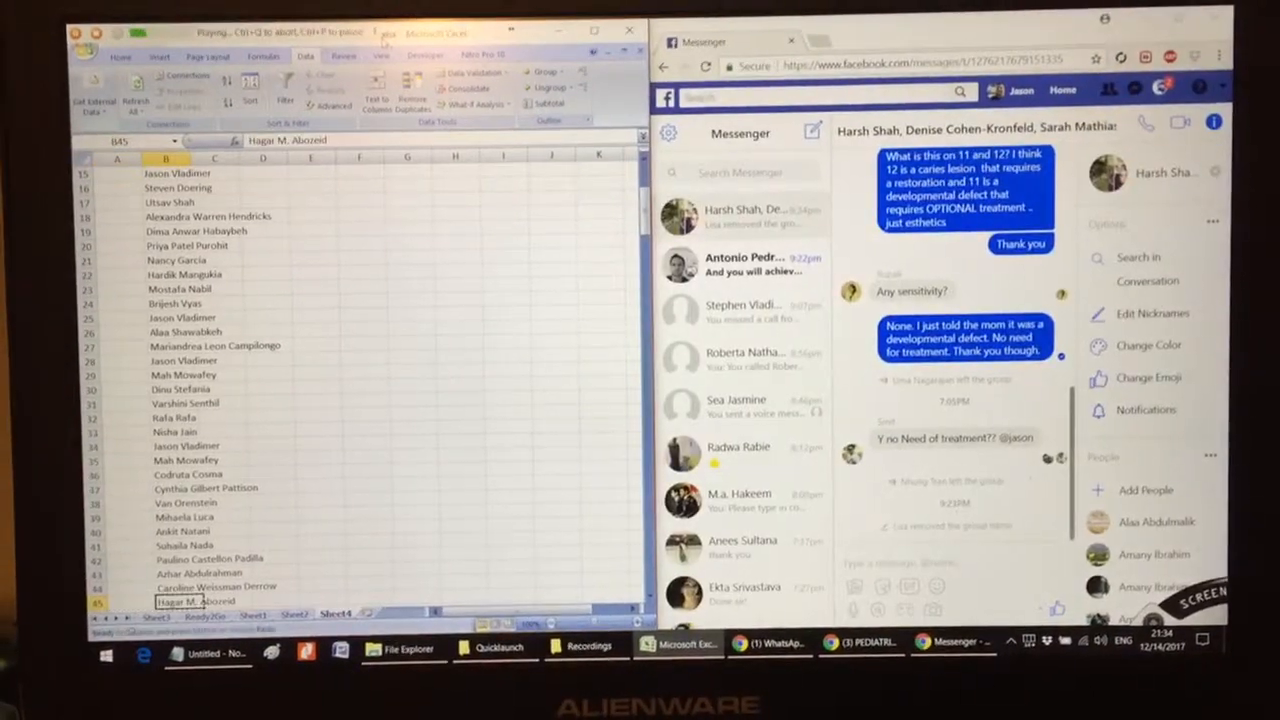
click(1145, 489)
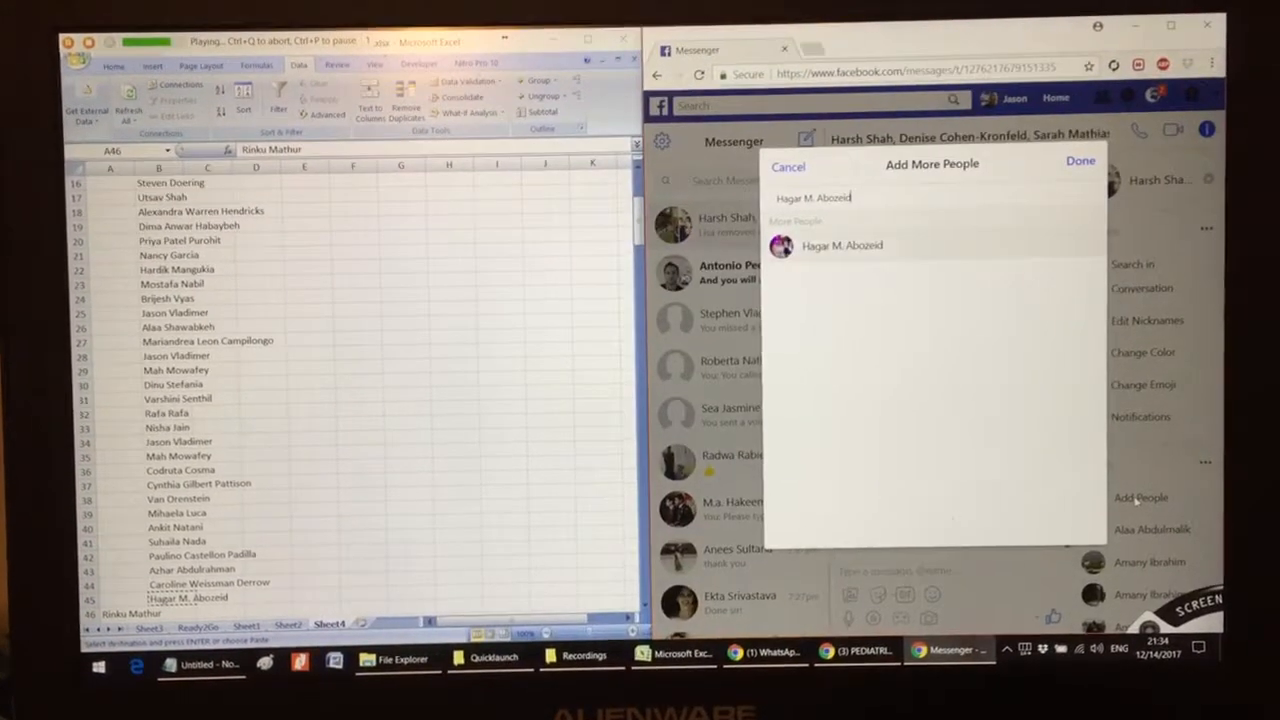
click(1080, 160)
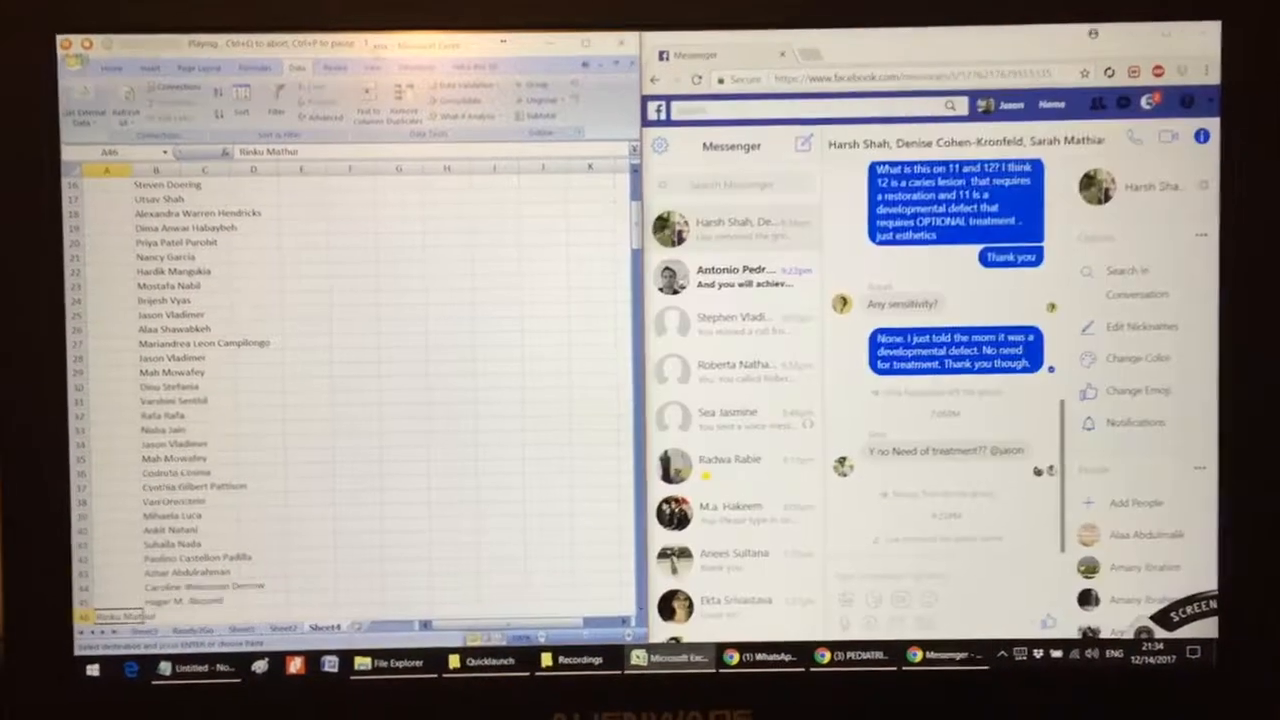
click(1135, 503)
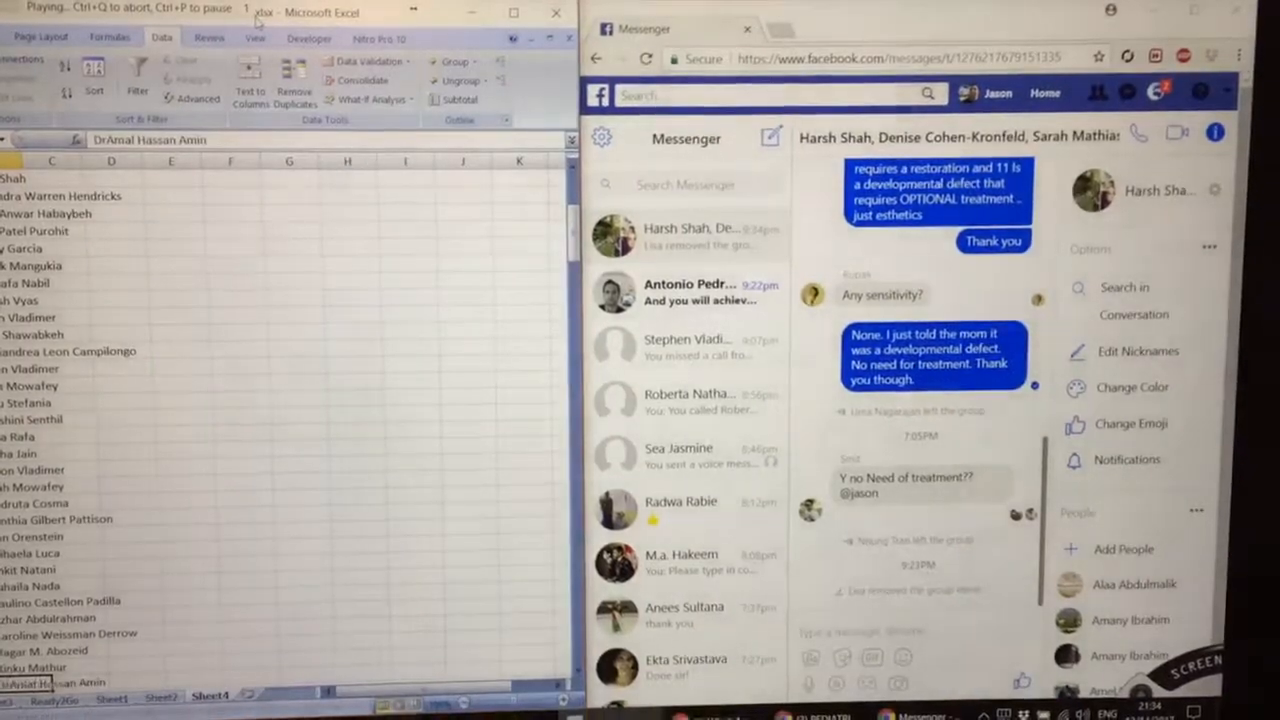
click(1124, 549)
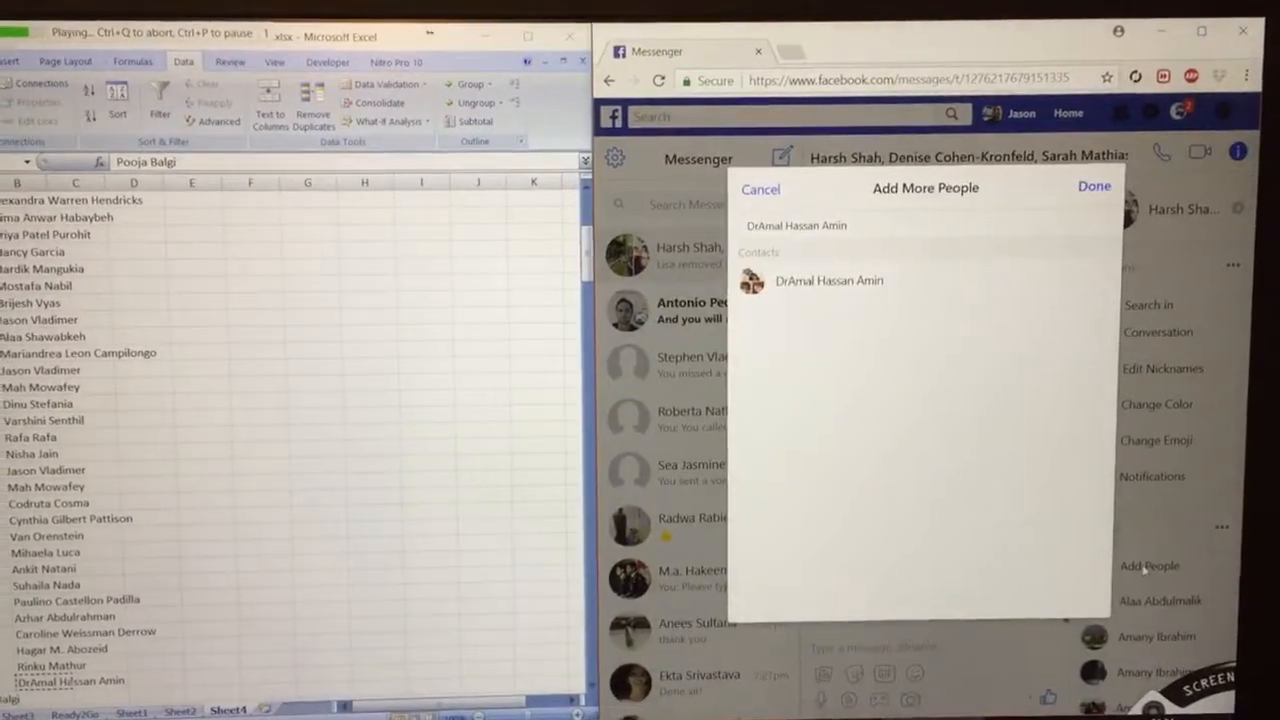
click(828, 280)
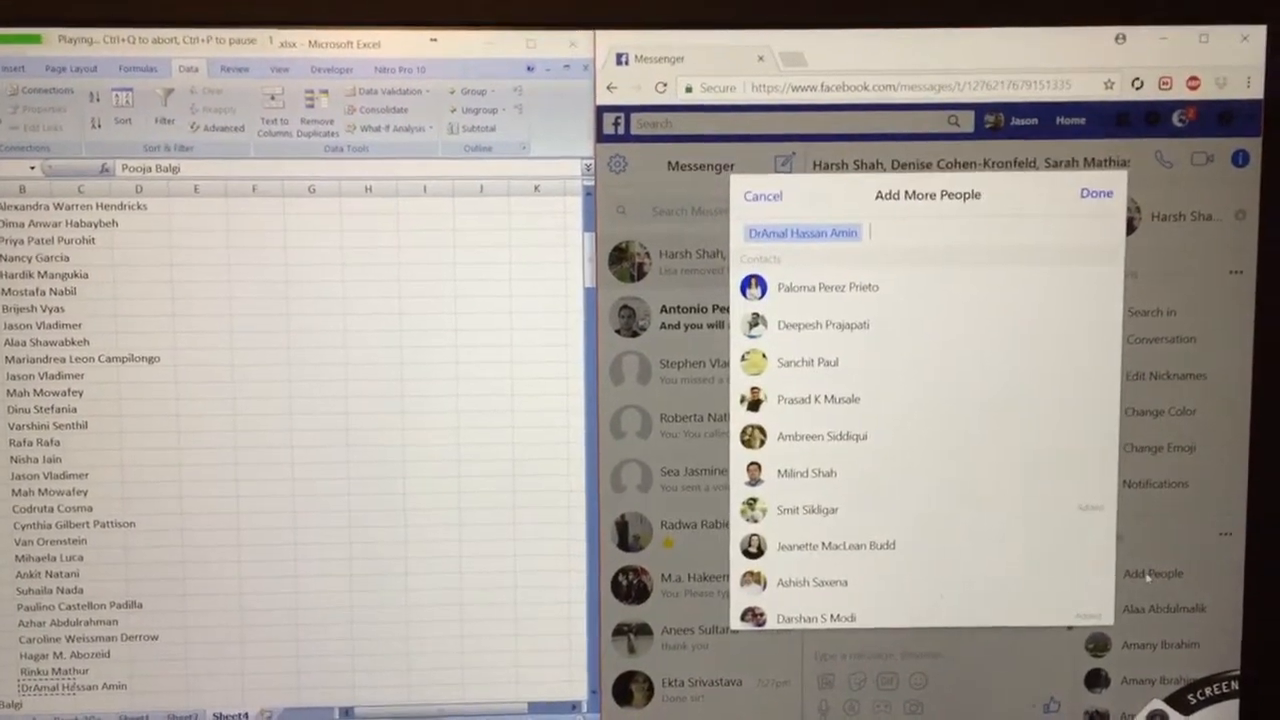
click(762, 195)
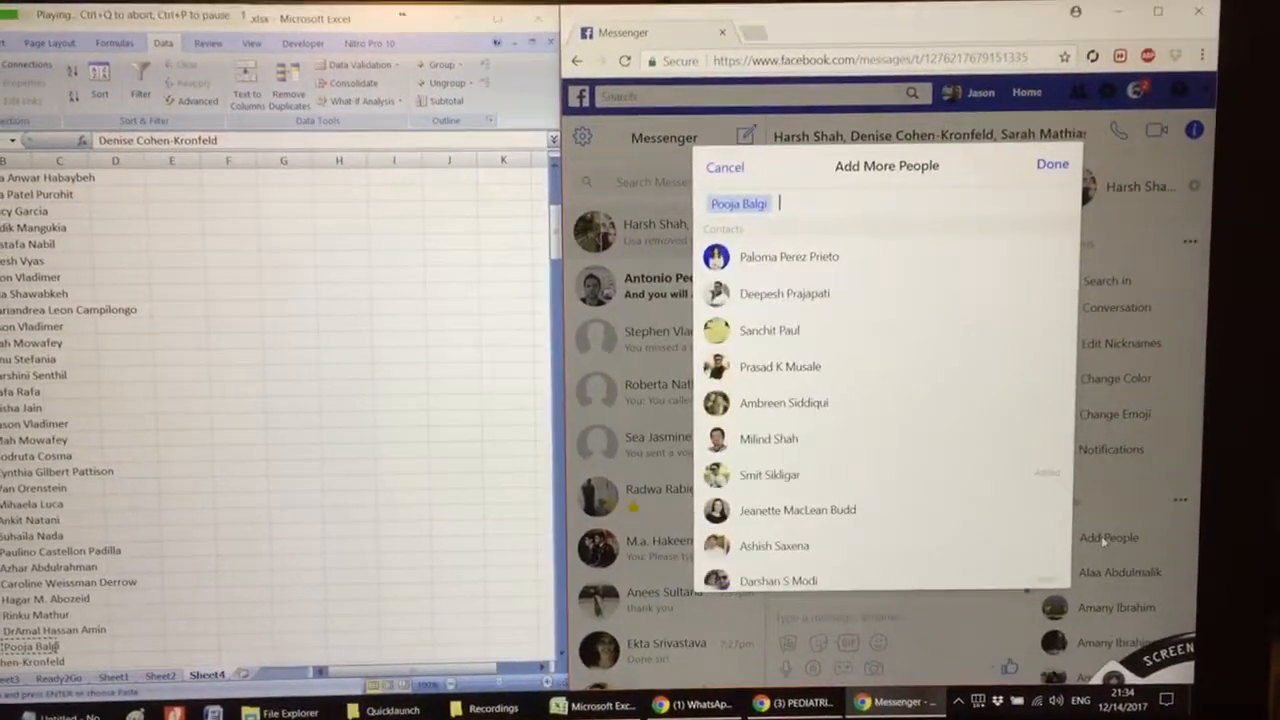
click(724, 167)
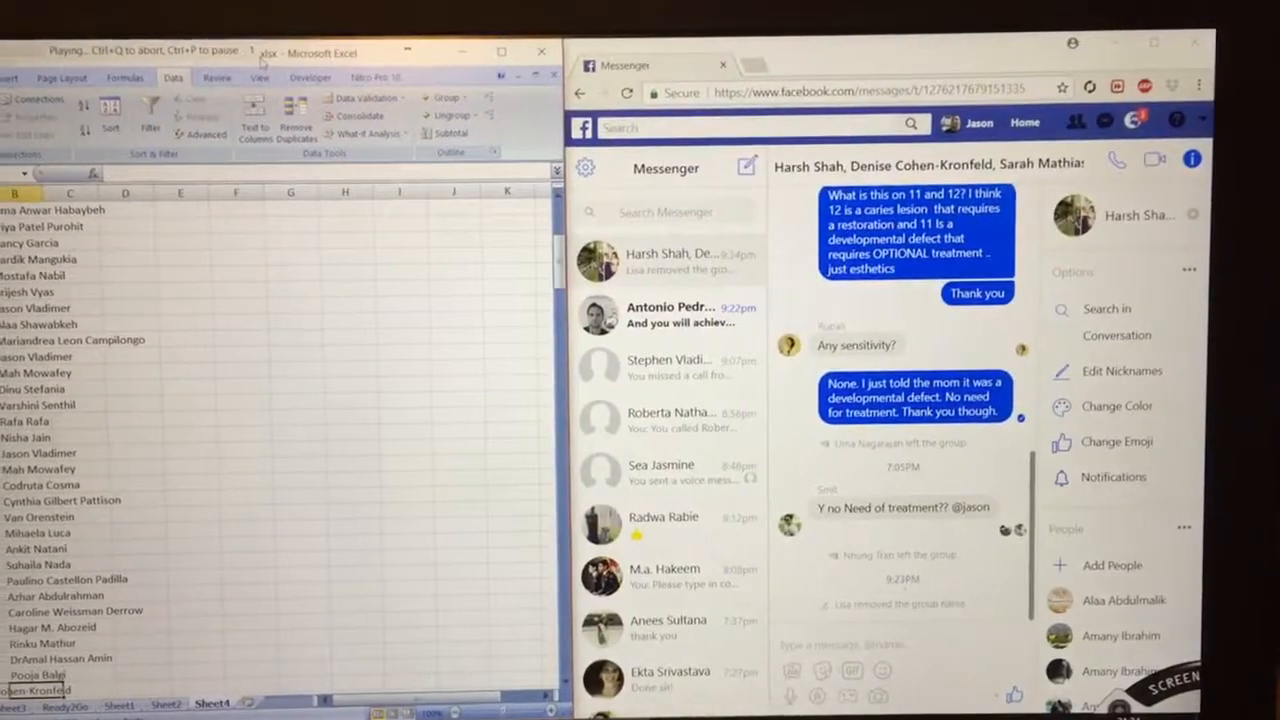
click(1098, 565)
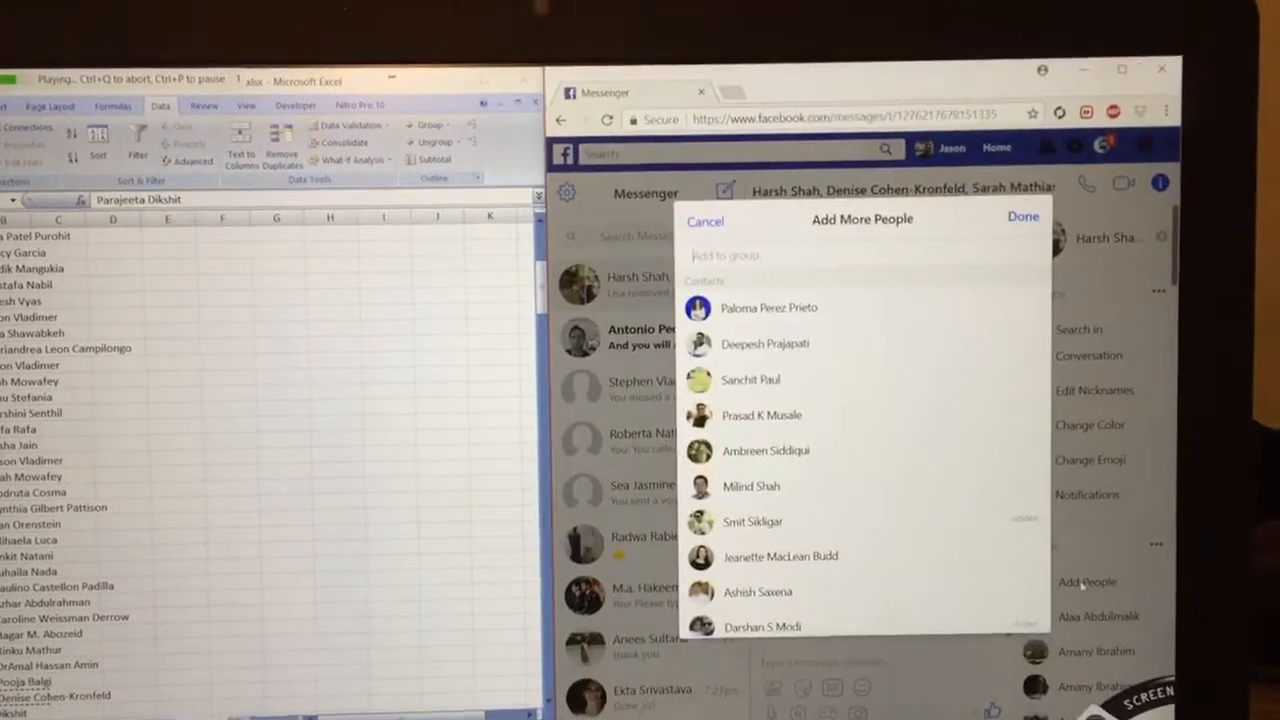